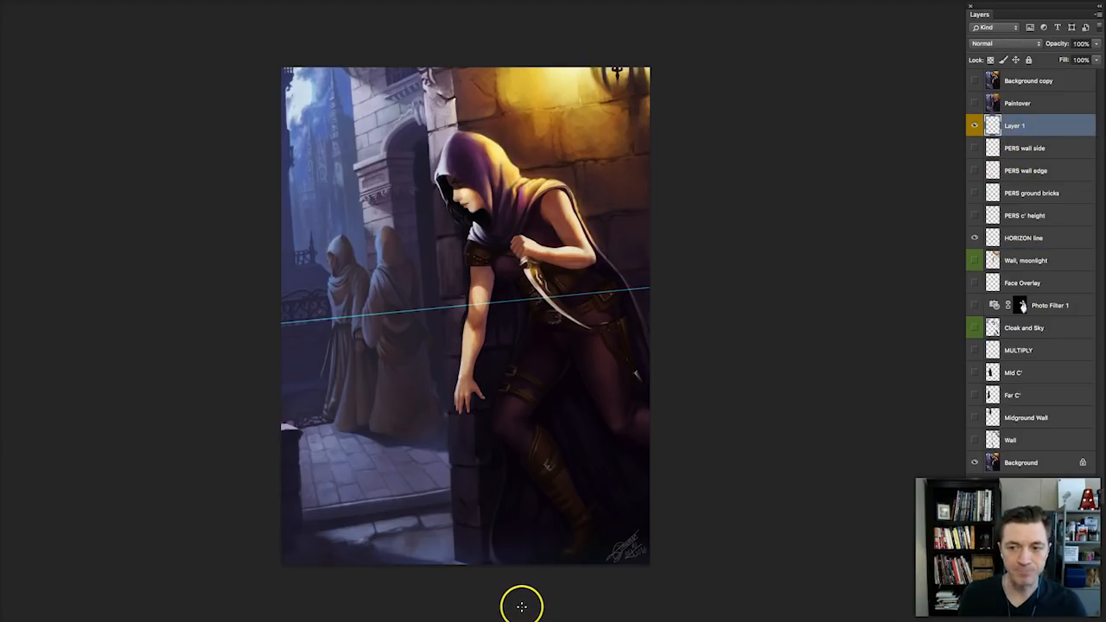
pyautogui.moveTo(976, 197)
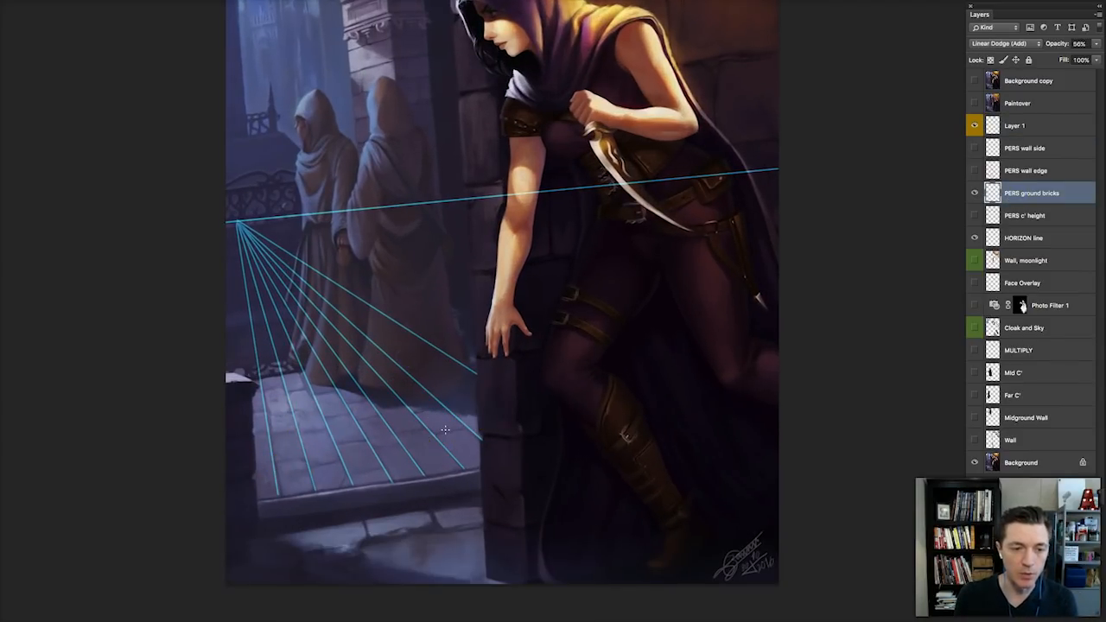
pyautogui.moveTo(246, 267)
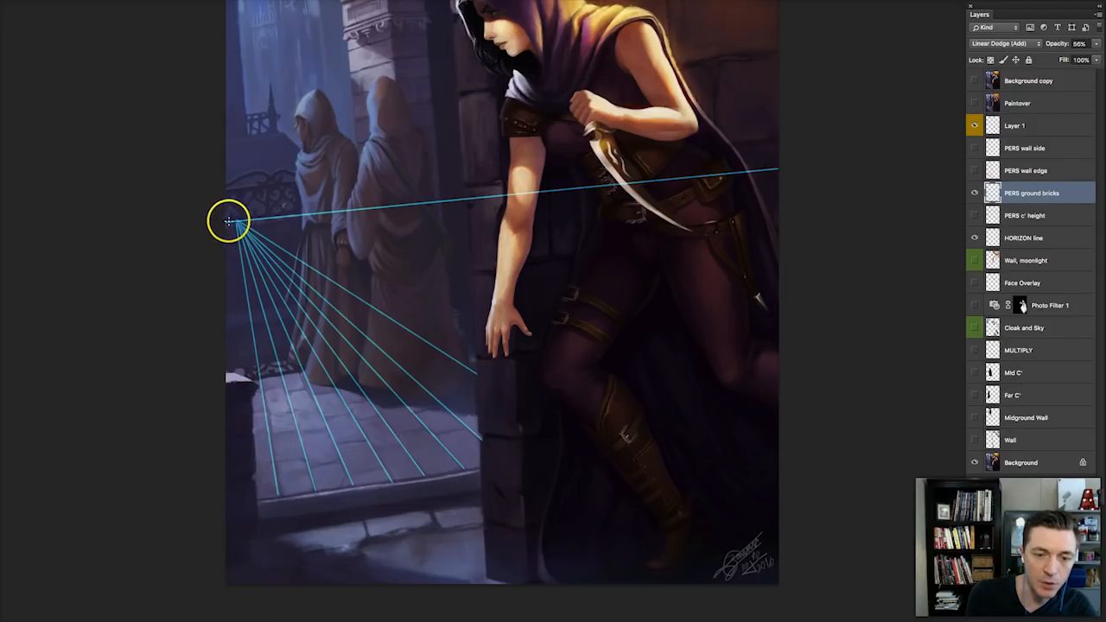
pyautogui.moveTo(732, 235)
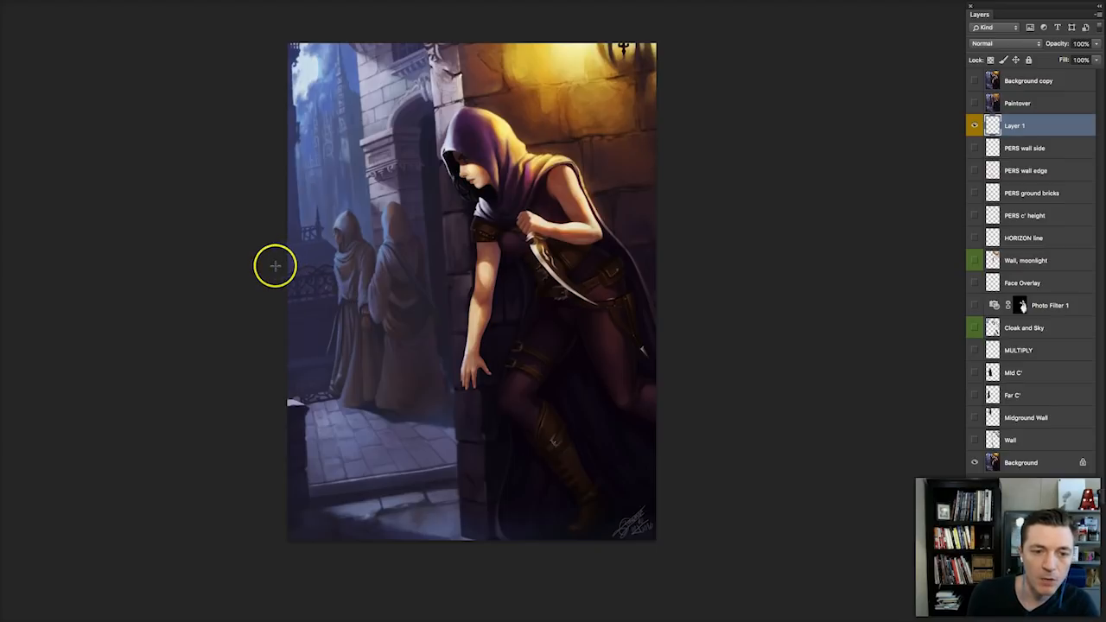
# Draw red test lines for eye level, far wall edge and front ground edge
pyautogui.moveTo(275, 264); pyautogui.dragTo(686, 210)
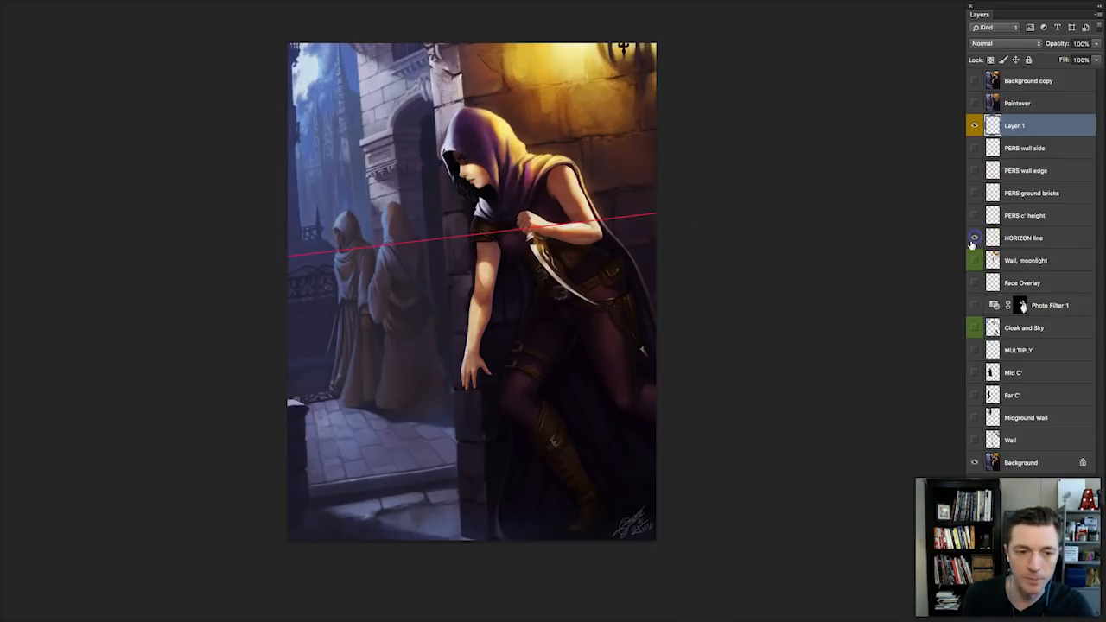
pyautogui.click(975, 238)
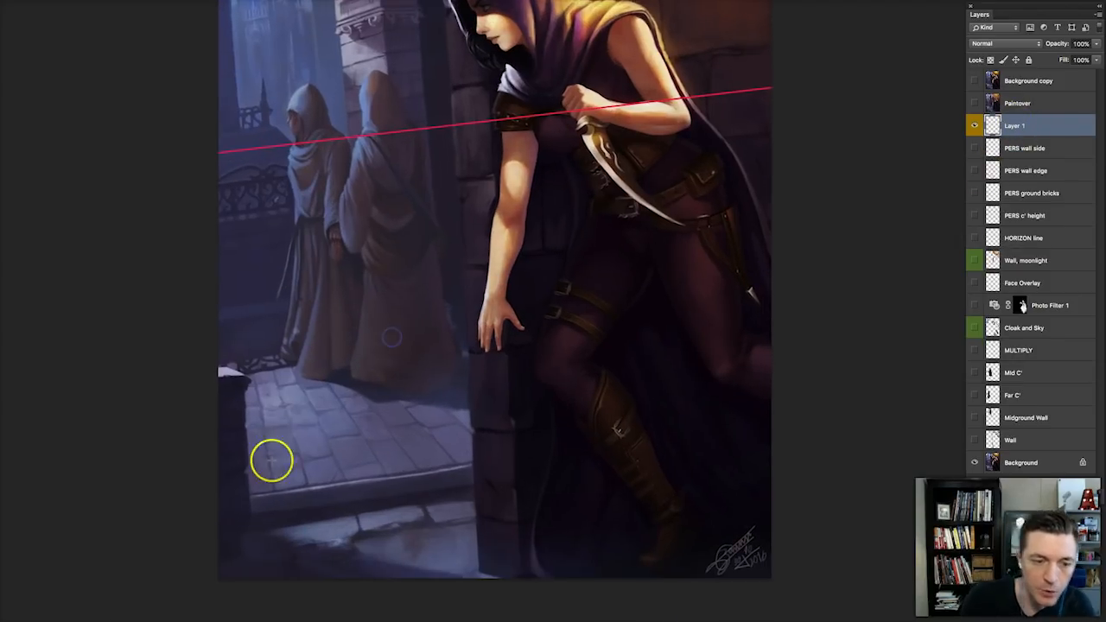
pyautogui.moveTo(272, 460); pyautogui.dragTo(223, 152)
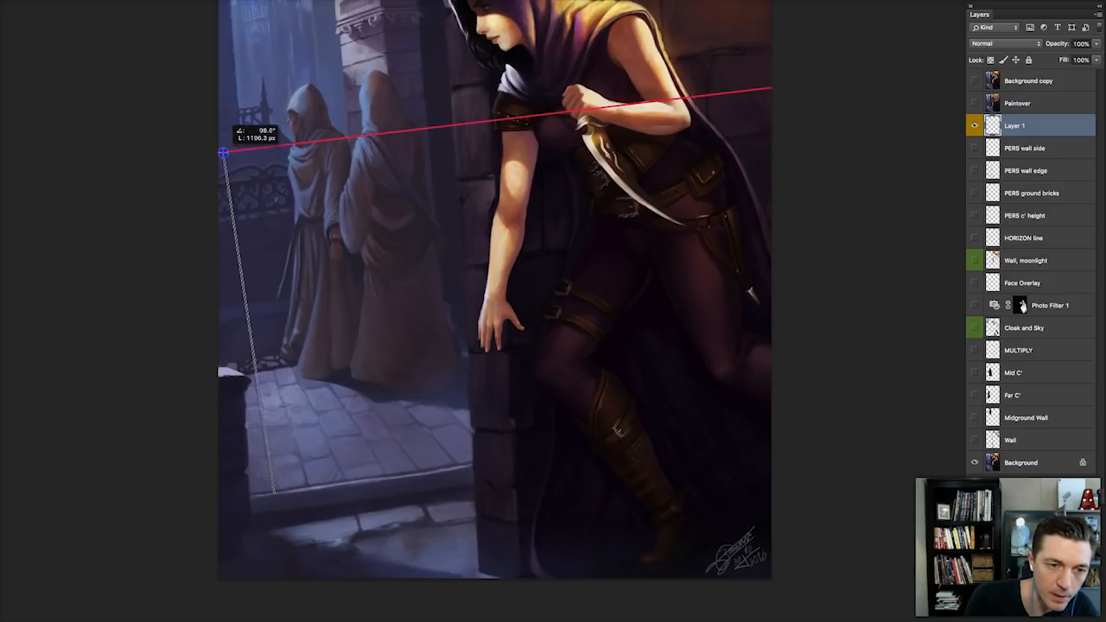
pyautogui.moveTo(223, 153); pyautogui.dragTo(254, 512)
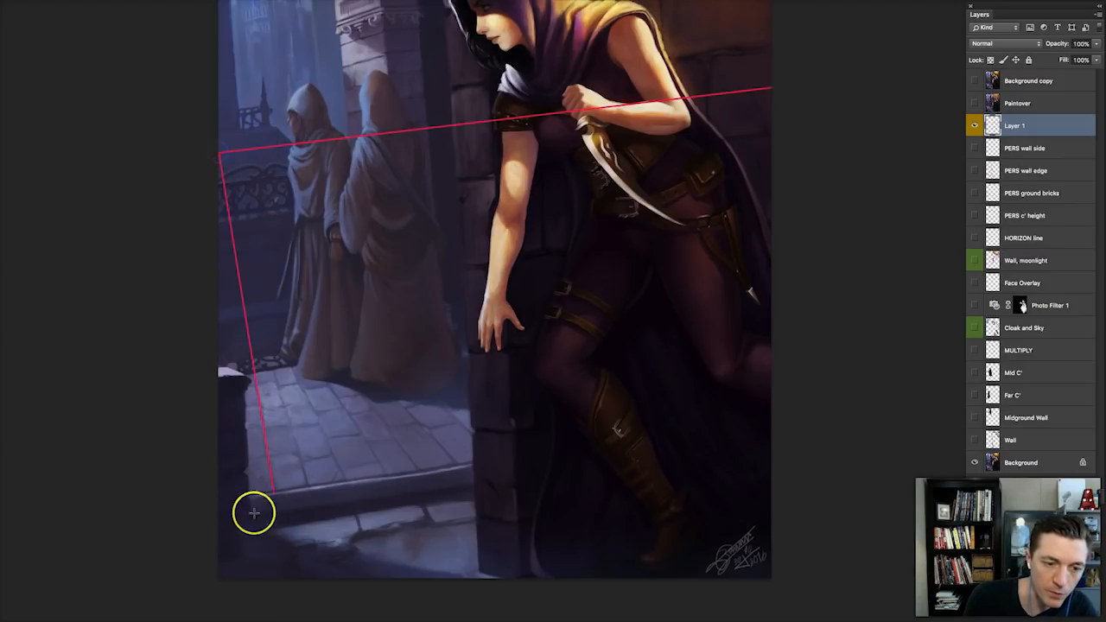
pyautogui.moveTo(220, 155); pyautogui.dragTo(452, 456)
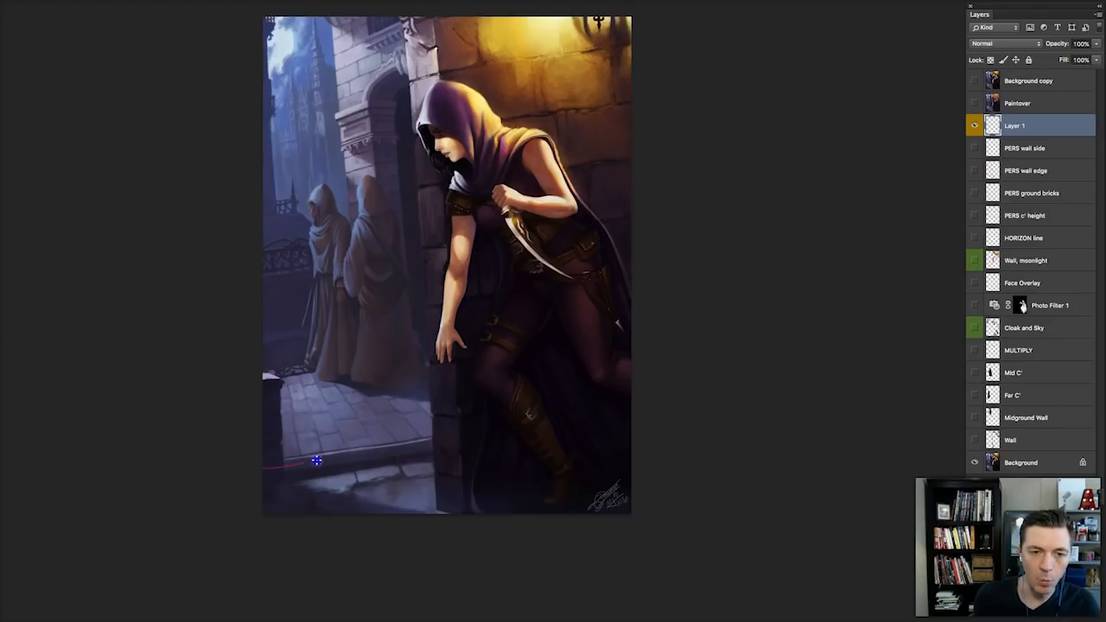
# Draw red perspective lines across the ledge and alley floor
pyautogui.moveTo(317, 460); pyautogui.dragTo(480, 347)
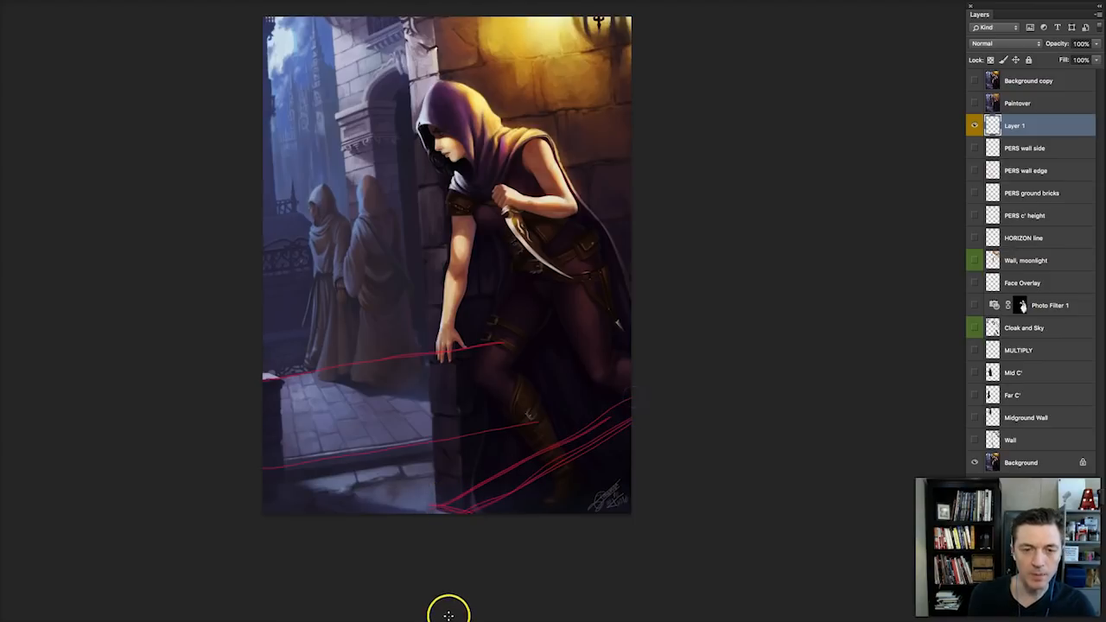
pyautogui.moveTo(438, 95)
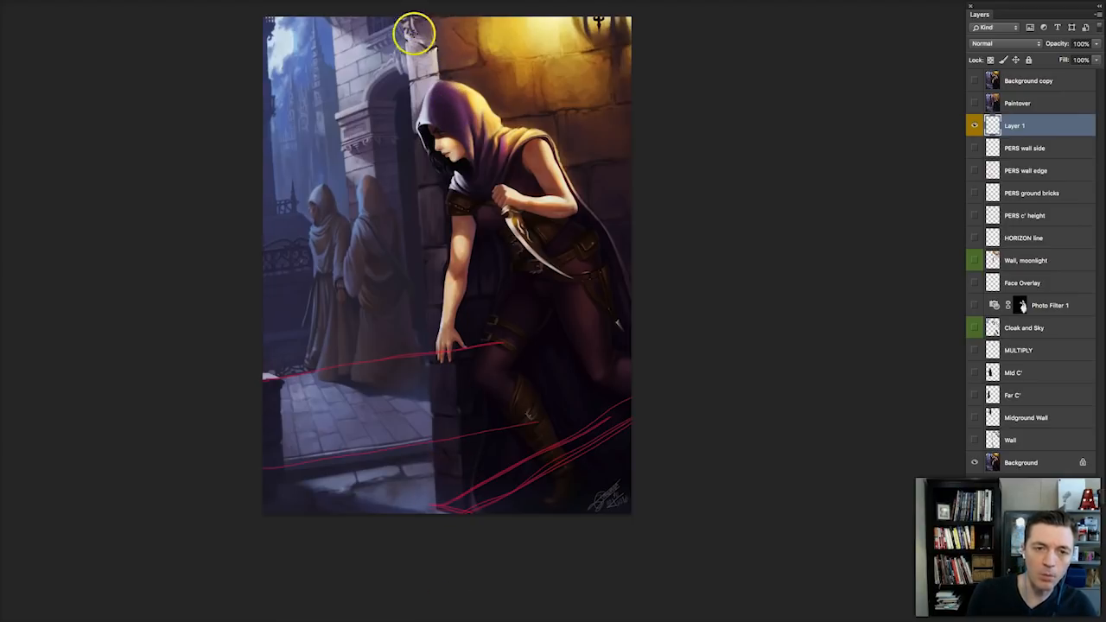
pyautogui.moveTo(444, 424)
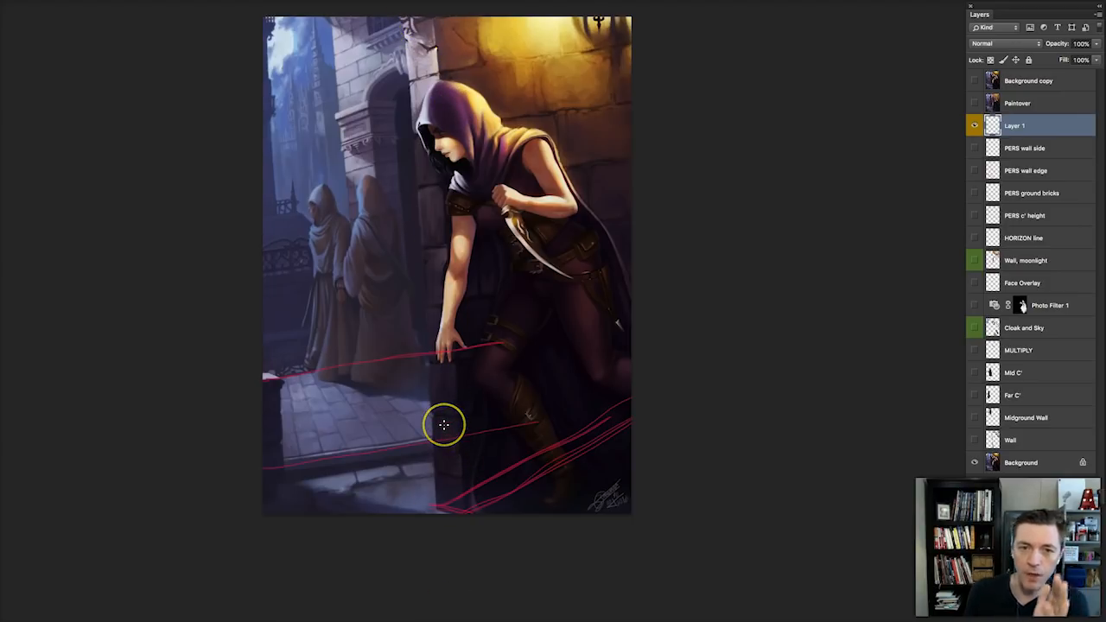
pyautogui.moveTo(434, 62)
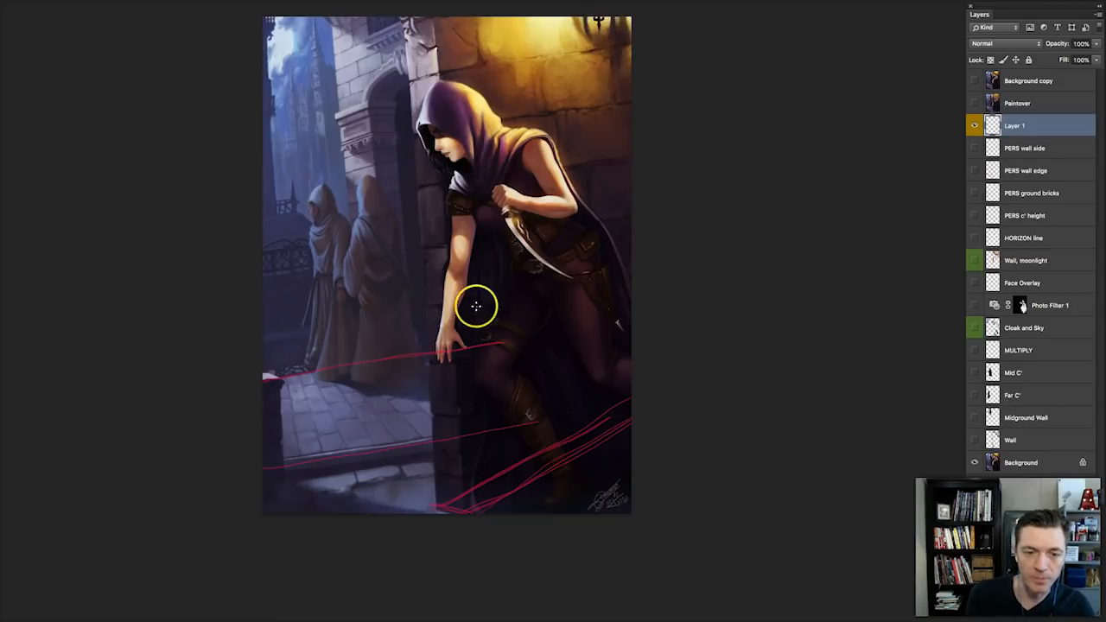
pyautogui.moveTo(559, 447)
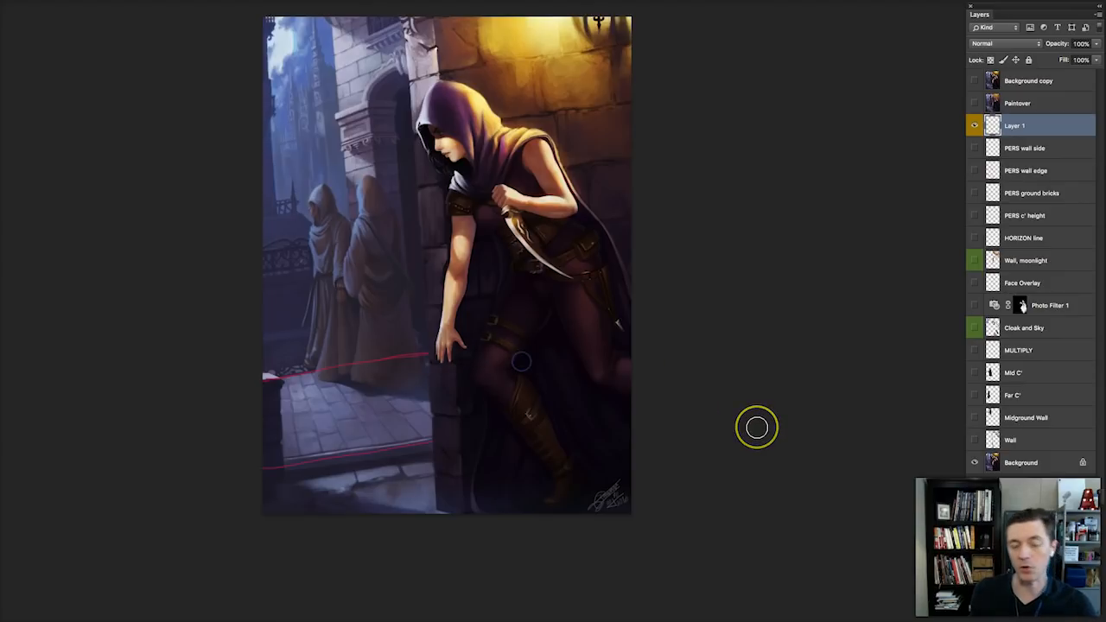
pyautogui.moveTo(606, 364)
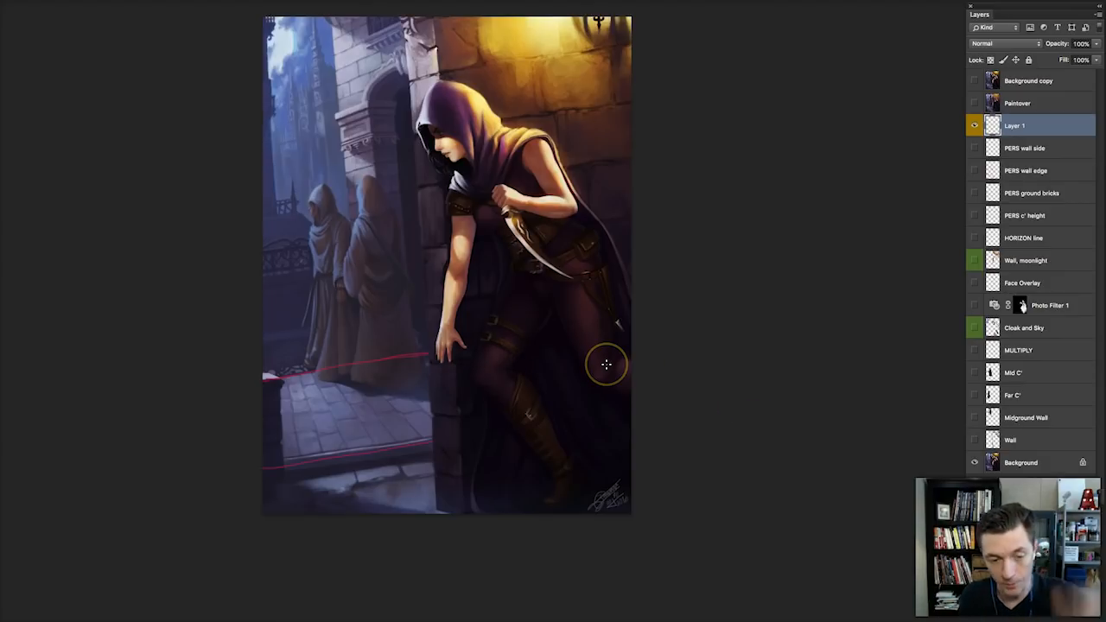
pyautogui.moveTo(961, 175)
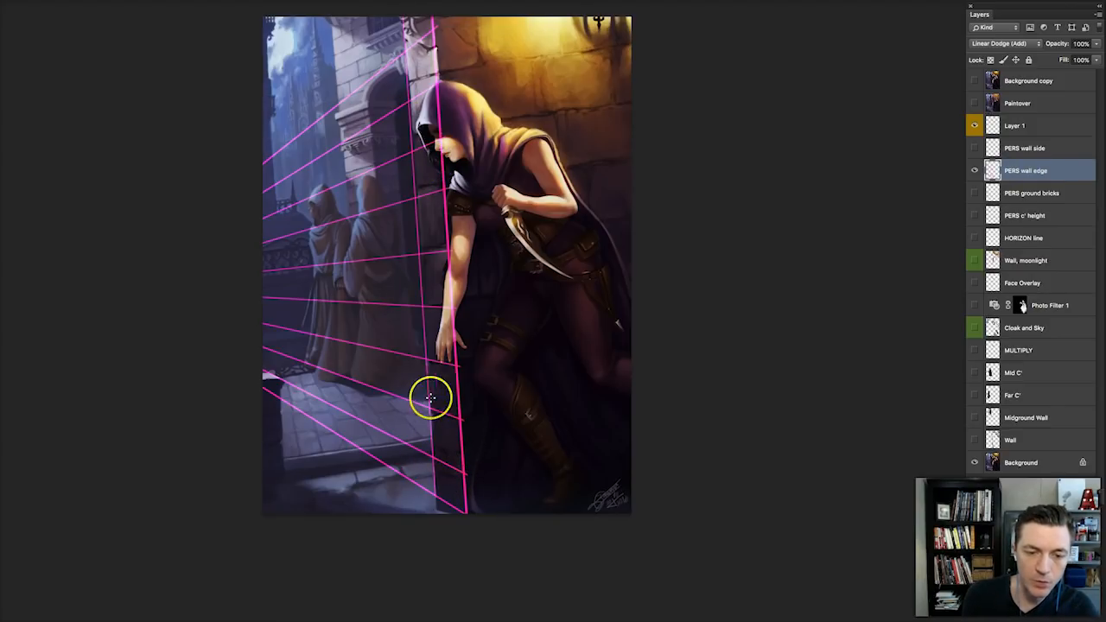
pyautogui.moveTo(961, 216)
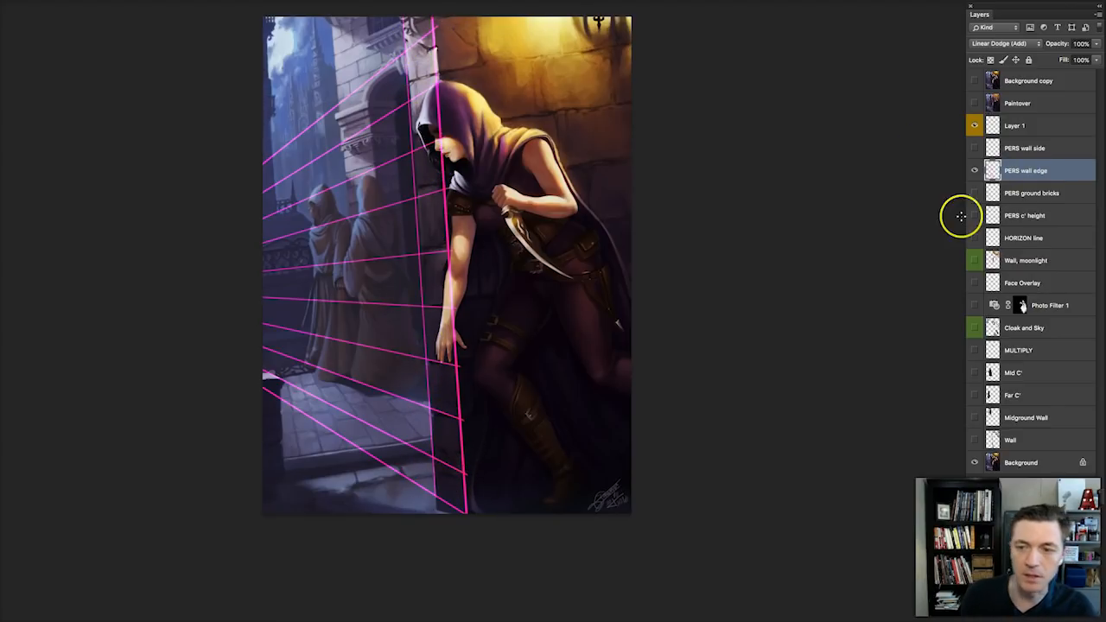
# Hide the wall-edge perspective guide and show the wall-side guide instead
pyautogui.click(975, 125)
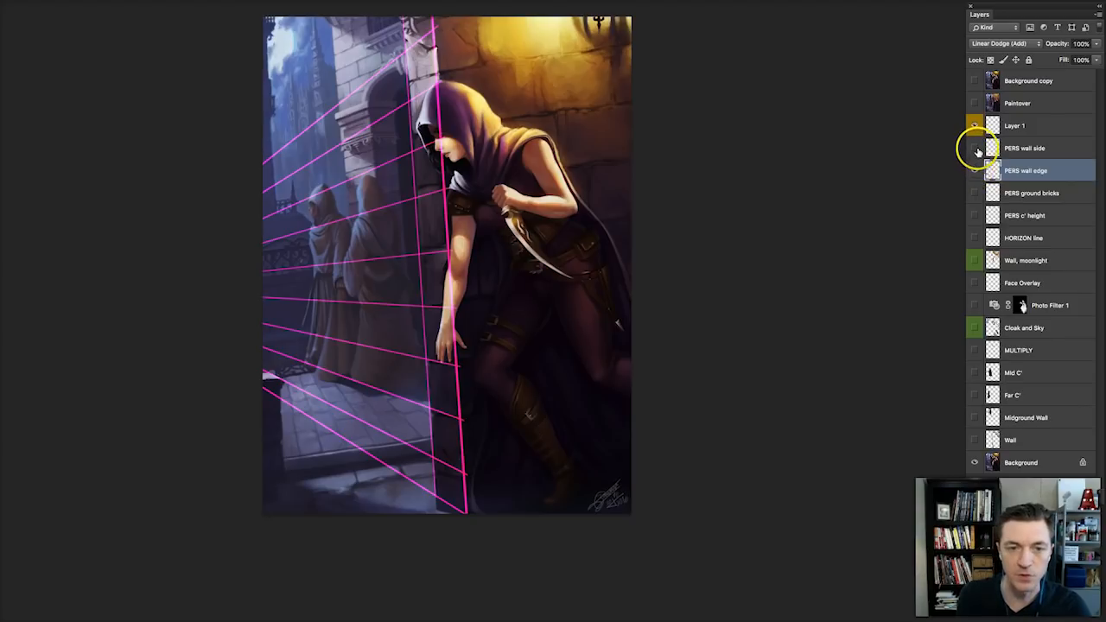
pyautogui.click(1025, 148)
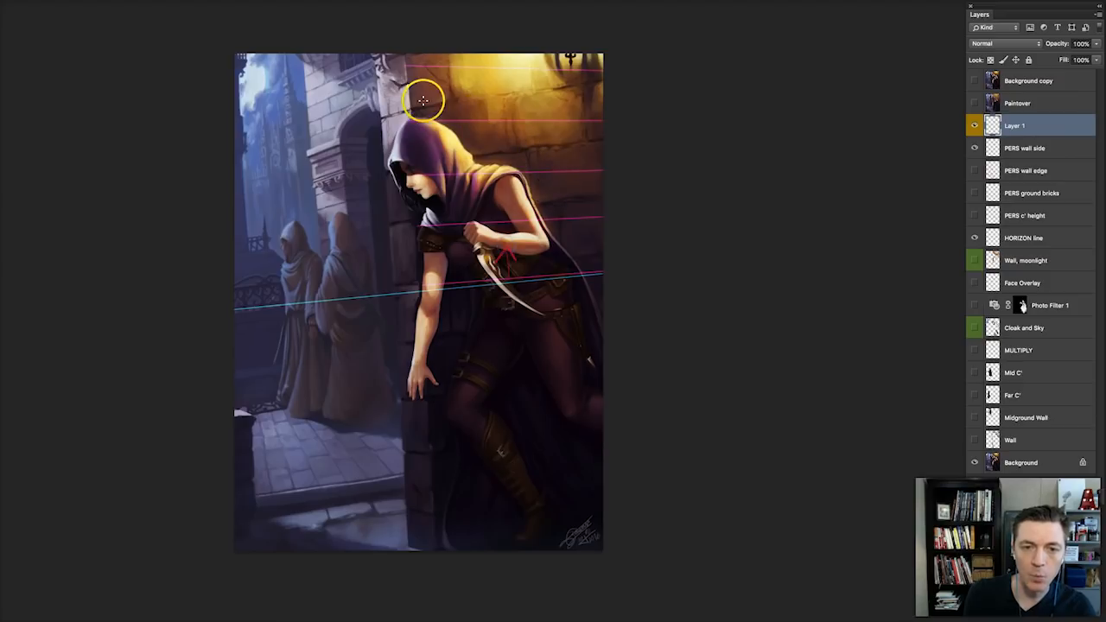
pyautogui.moveTo(494, 407)
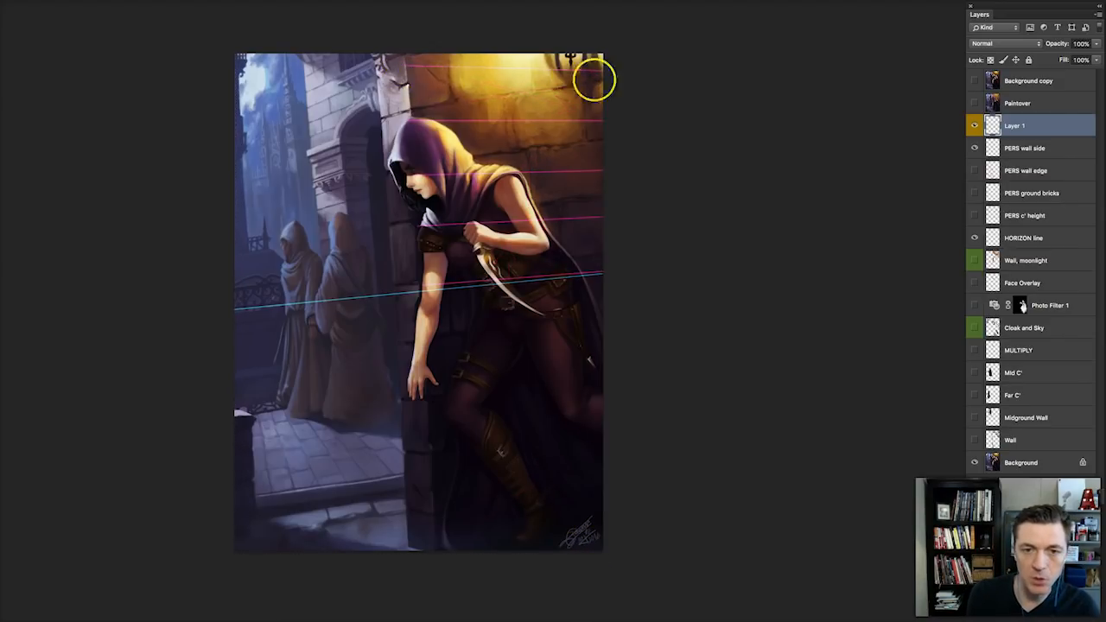
pyautogui.moveTo(614, 326)
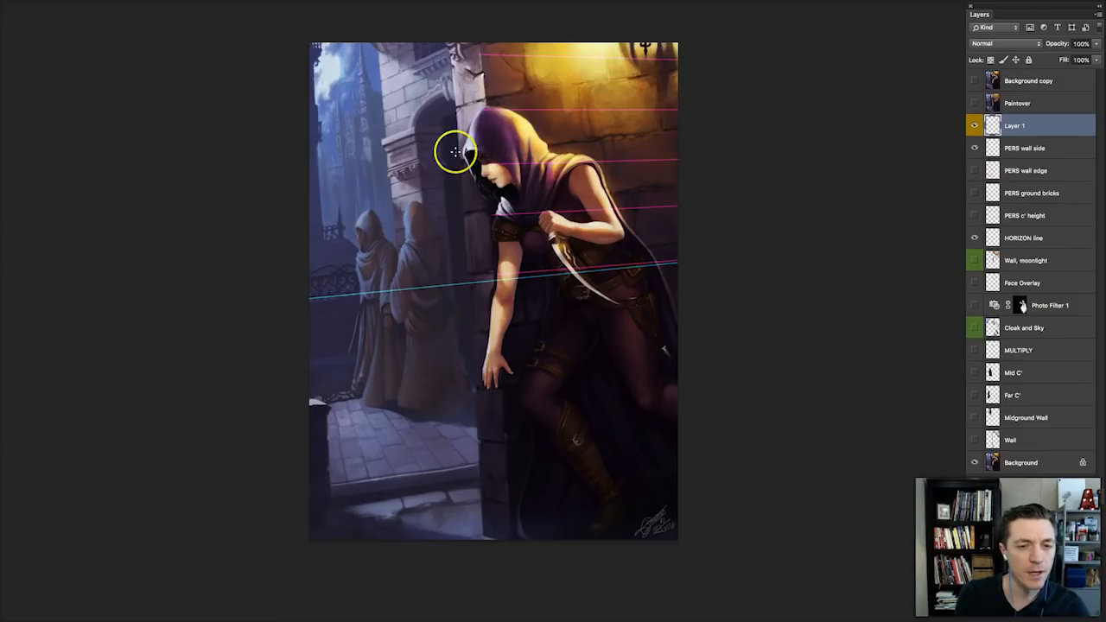
pyautogui.moveTo(497, 500)
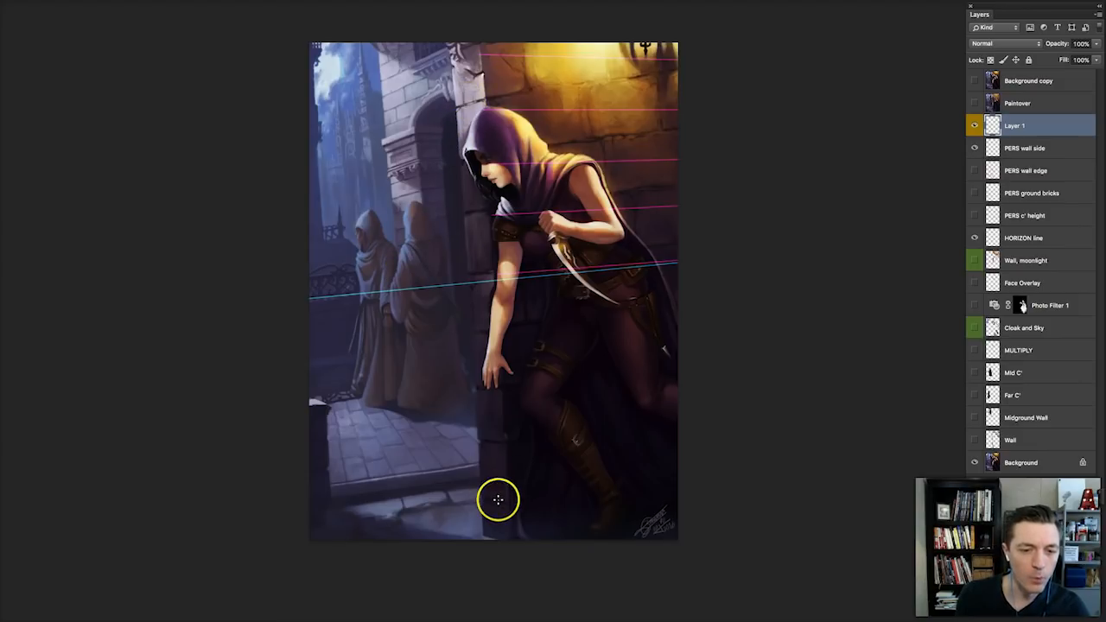
pyautogui.moveTo(430, 250)
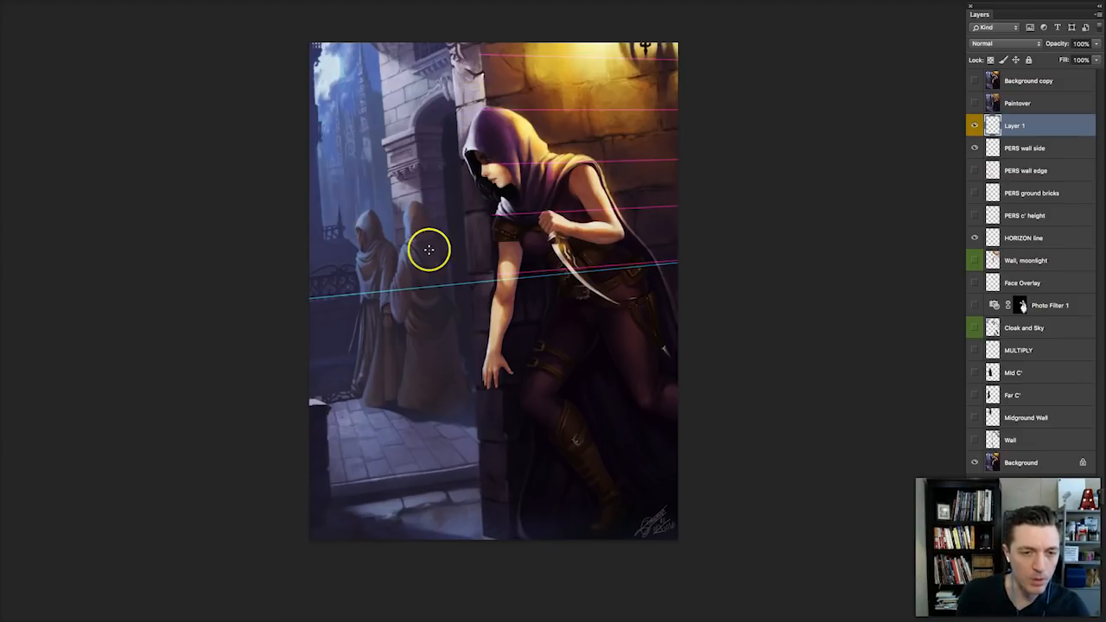
pyautogui.moveTo(415, 445)
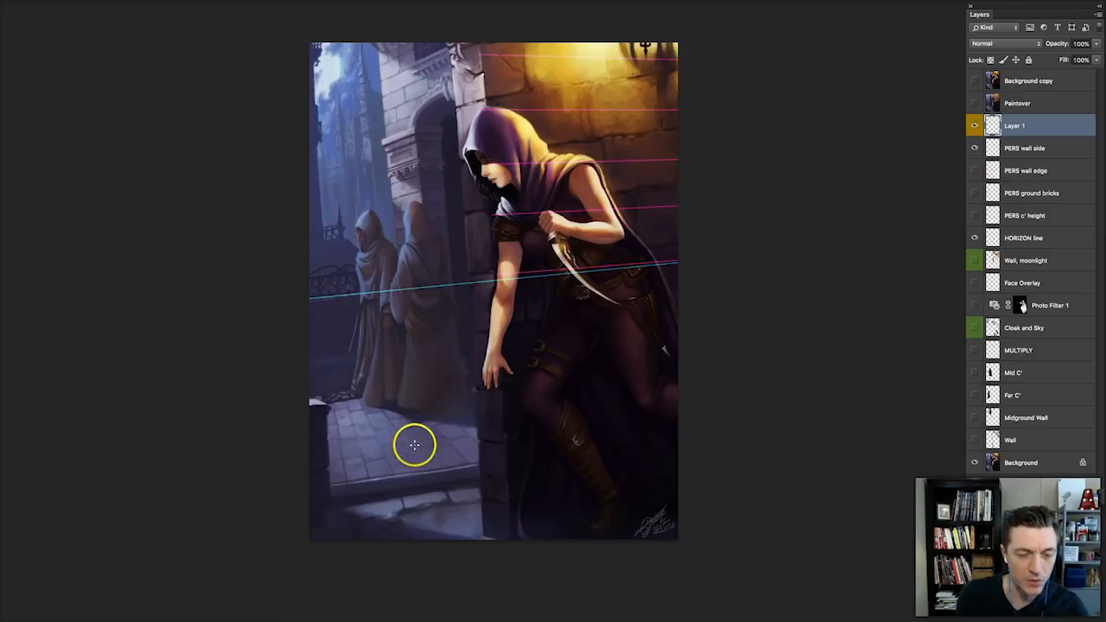
pyautogui.moveTo(496, 470)
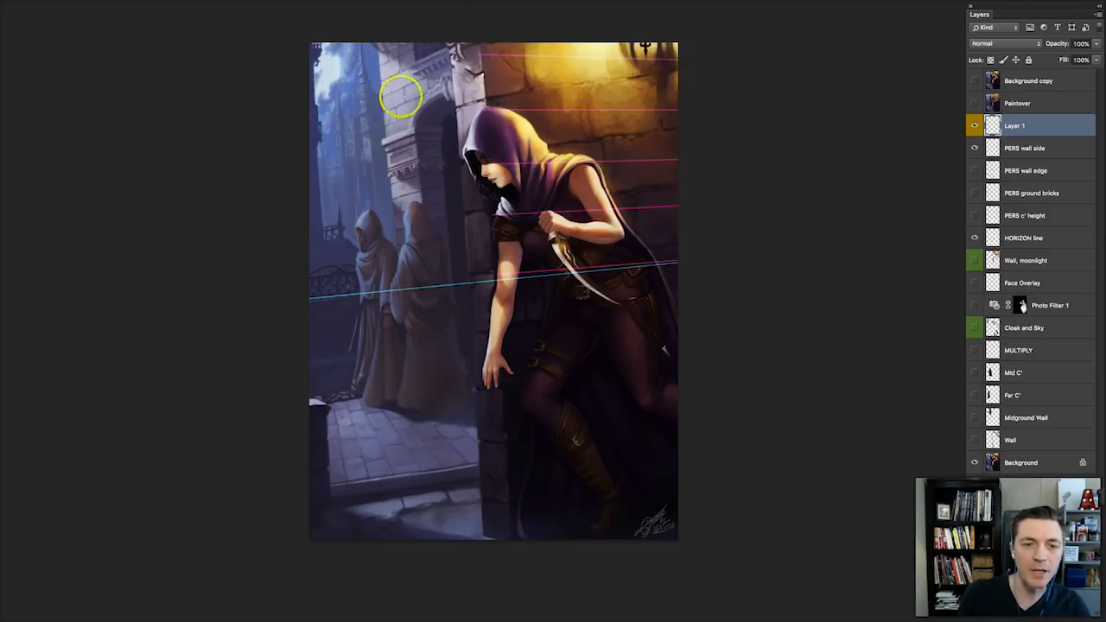
pyautogui.moveTo(422, 261)
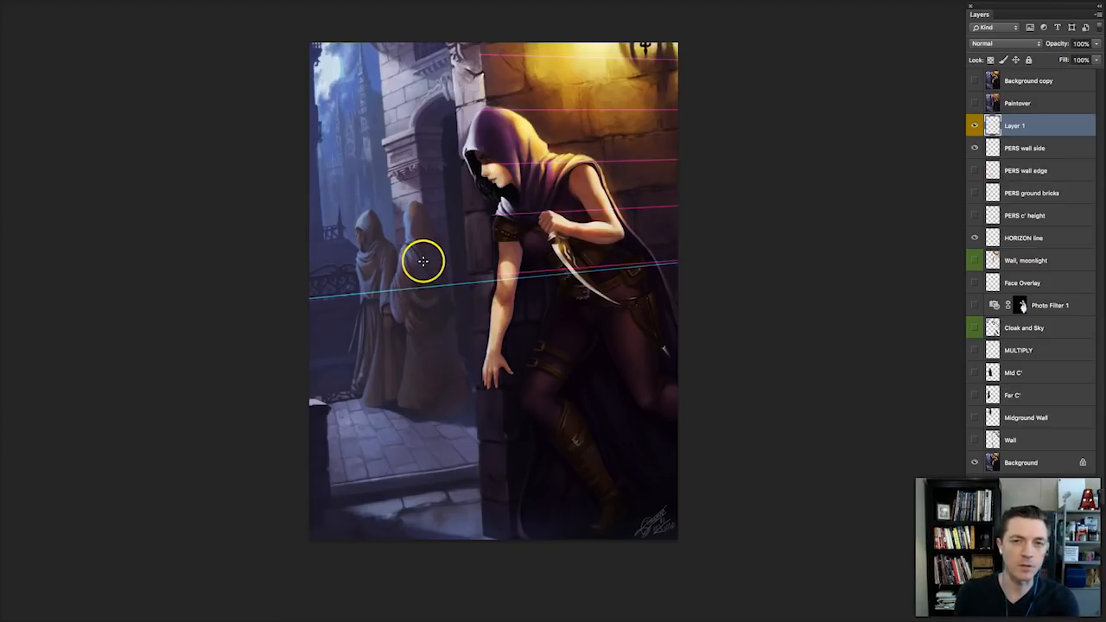
pyautogui.moveTo(386, 430)
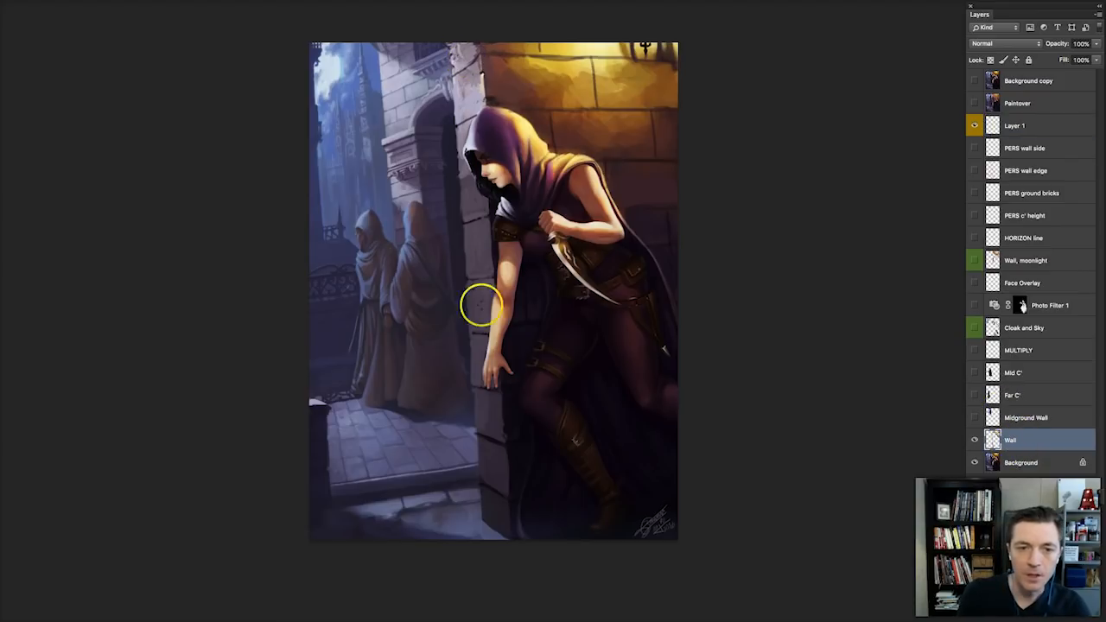
# Show the wall-edge guide, then activate Wall and show the Midground Wall layer
pyautogui.click(976, 171)
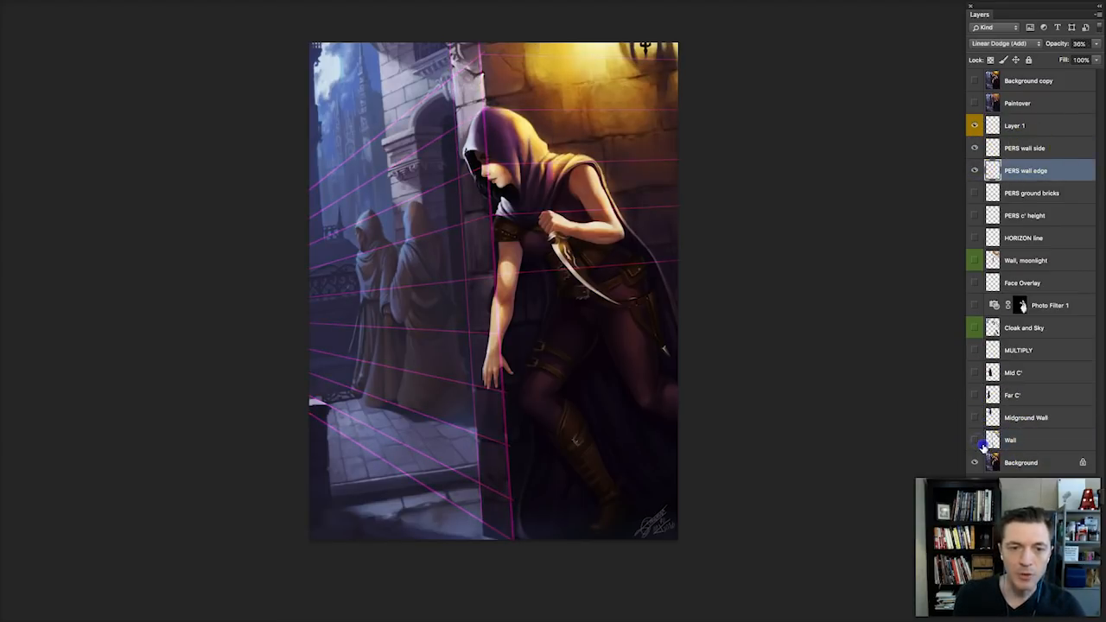
pyautogui.click(1010, 440)
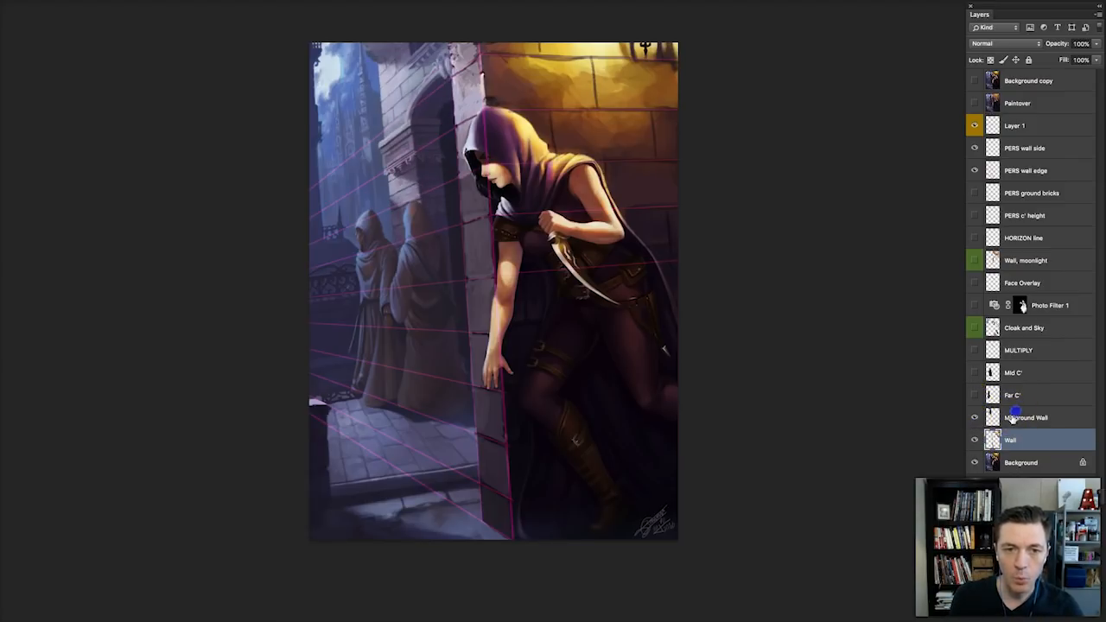
pyautogui.click(1026, 418)
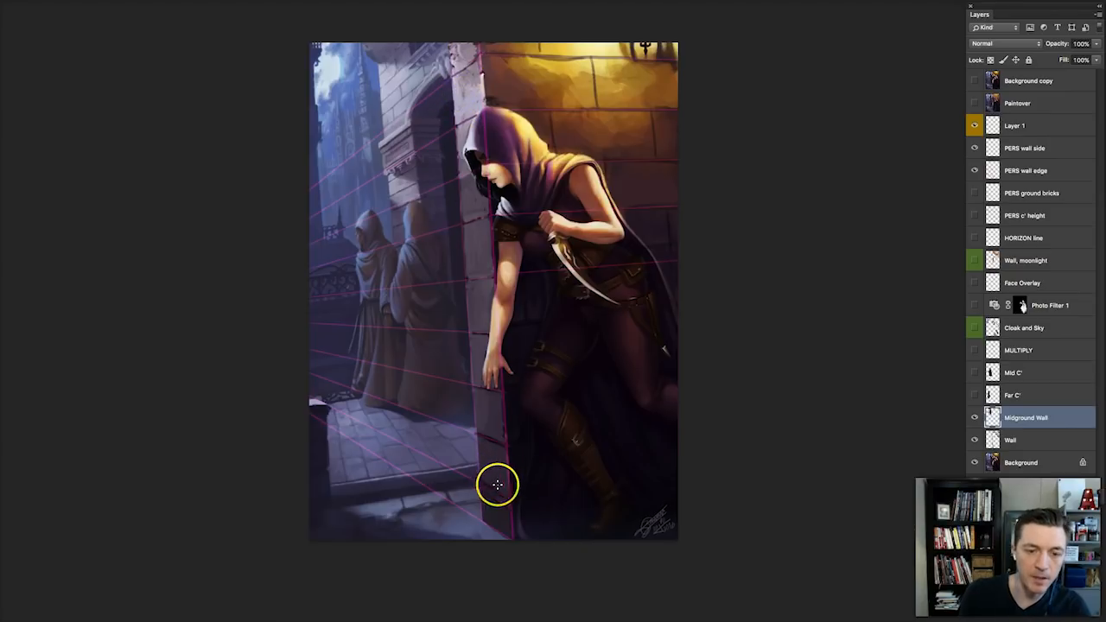
pyautogui.moveTo(424, 84)
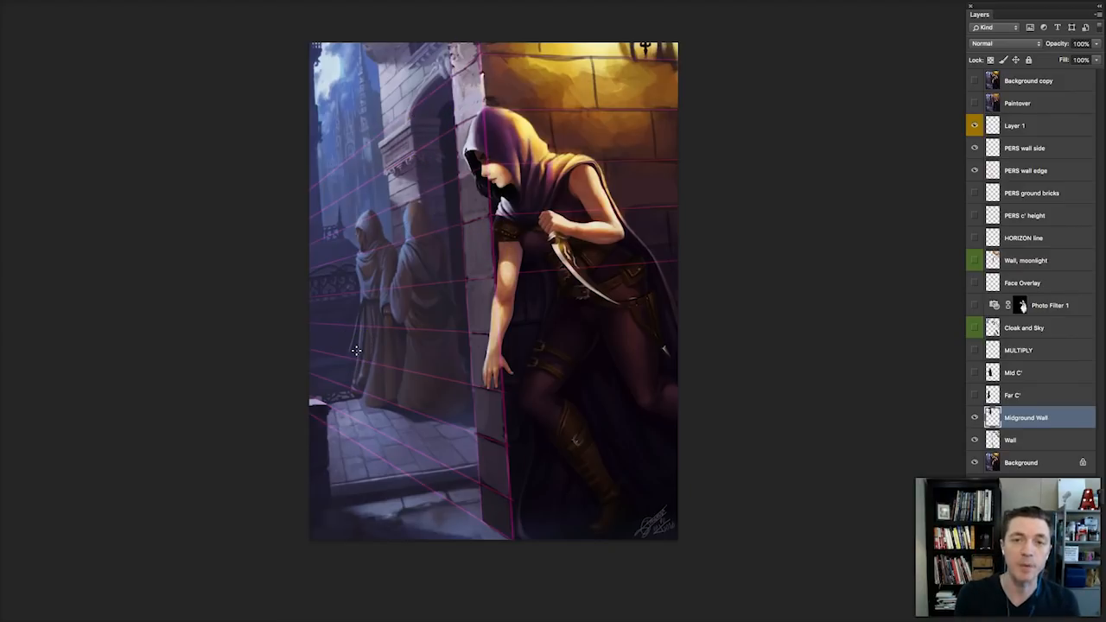
pyautogui.moveTo(392, 136)
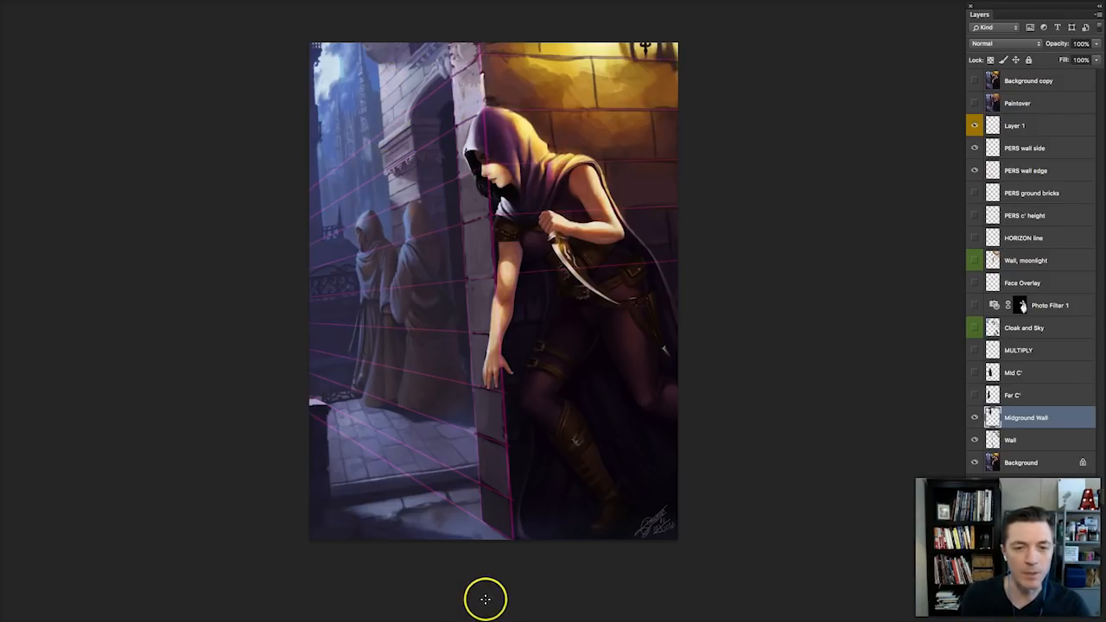
pyautogui.moveTo(486, 438)
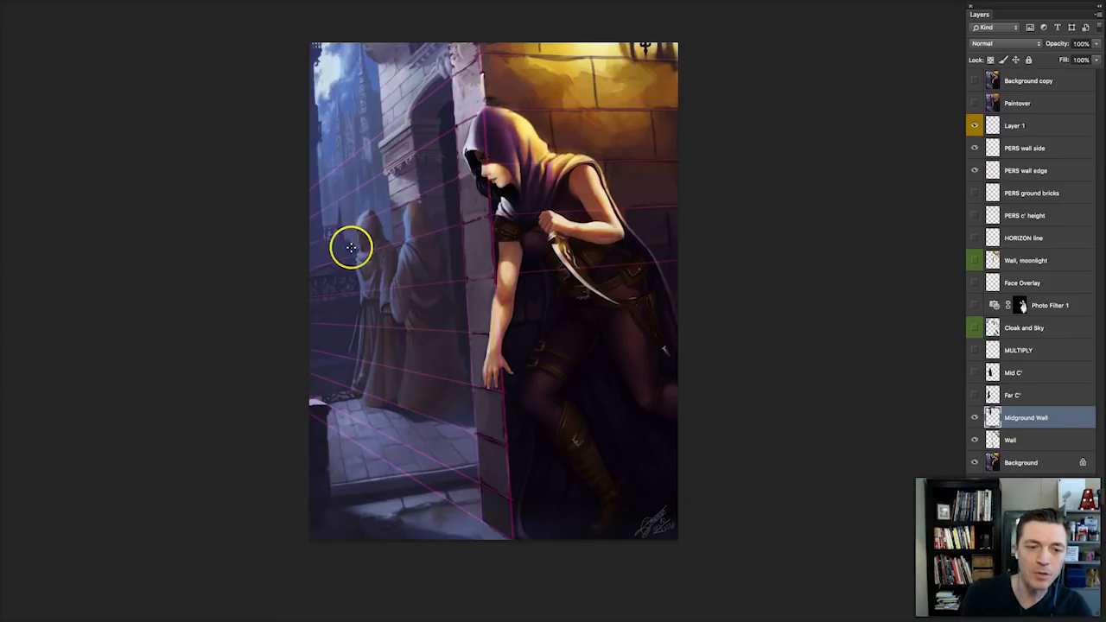
pyautogui.moveTo(576, 475)
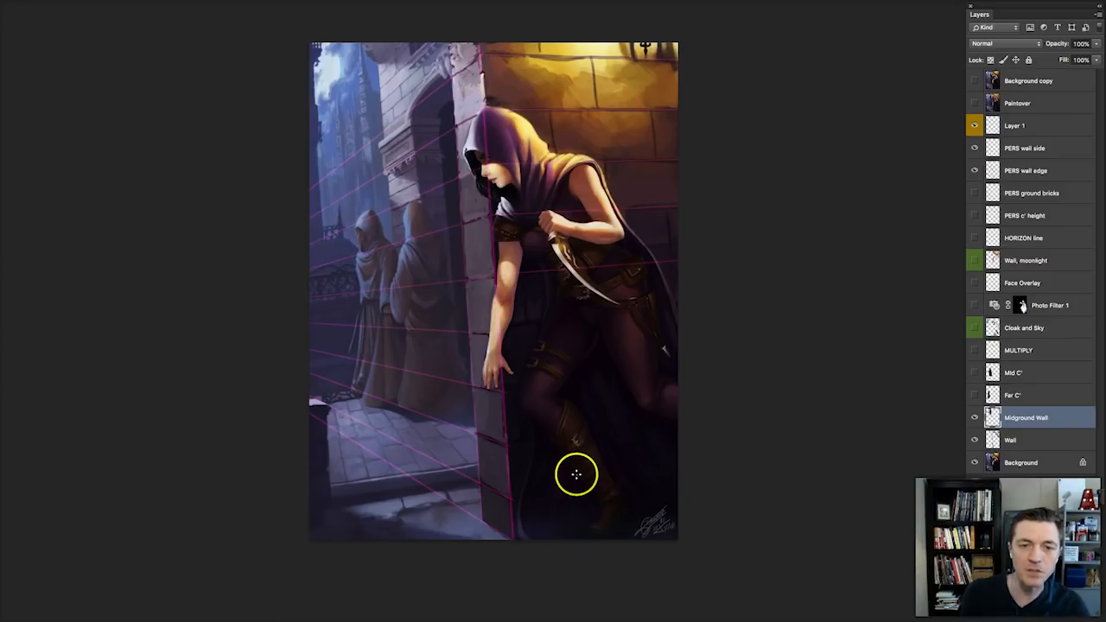
pyautogui.moveTo(465, 135)
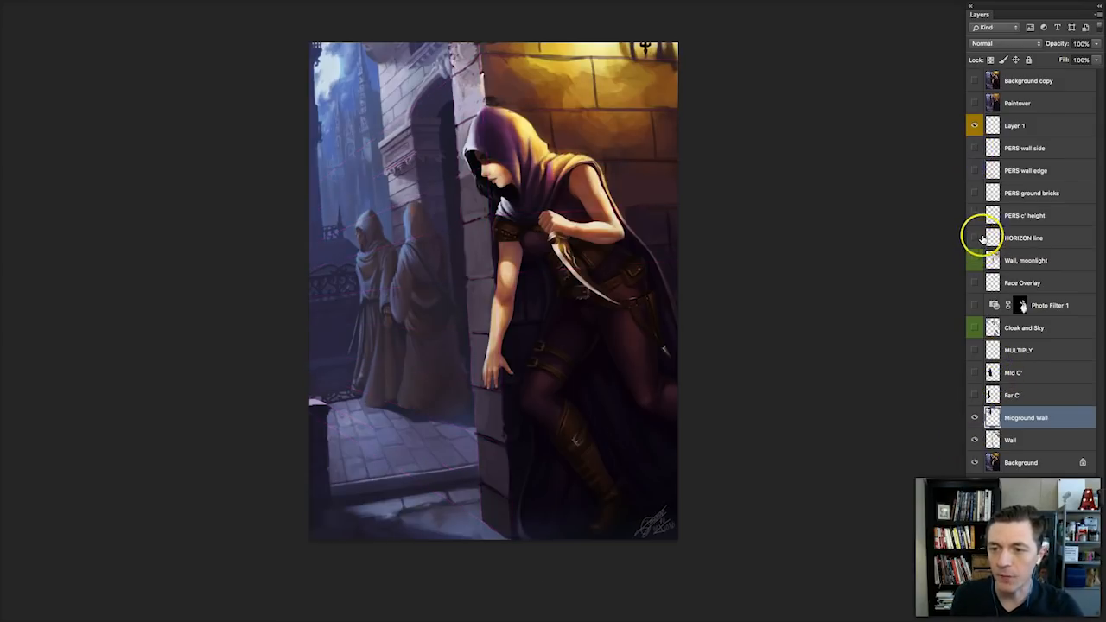
pyautogui.click(975, 237)
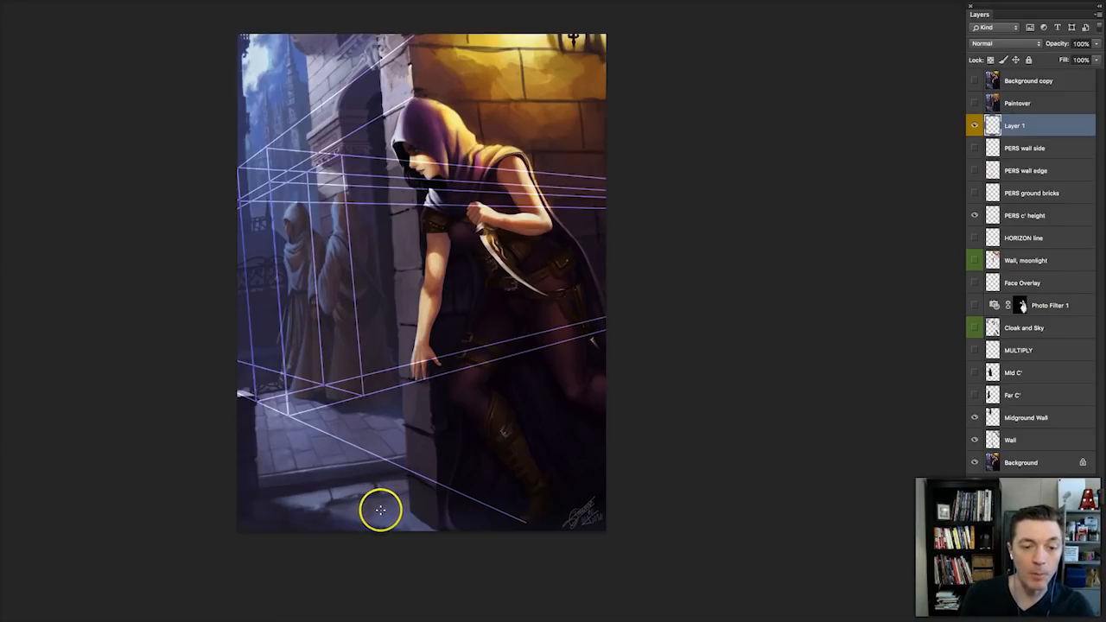
pyautogui.click(975, 126)
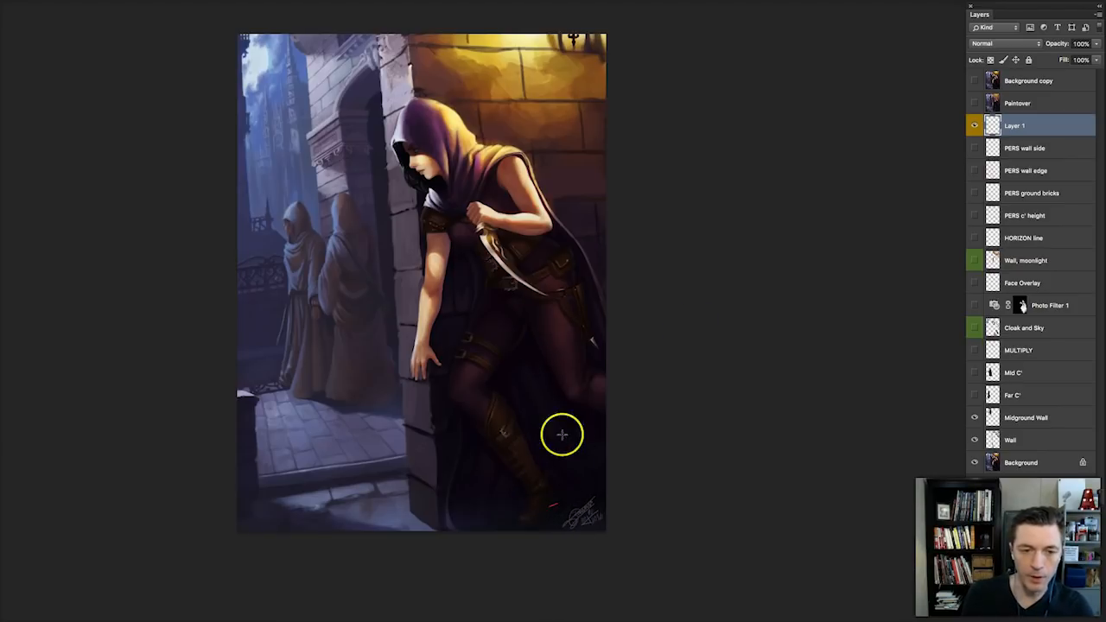
# Show the horizon line and mark heroine and rear figure heights with red lines
pyautogui.click(975, 238)
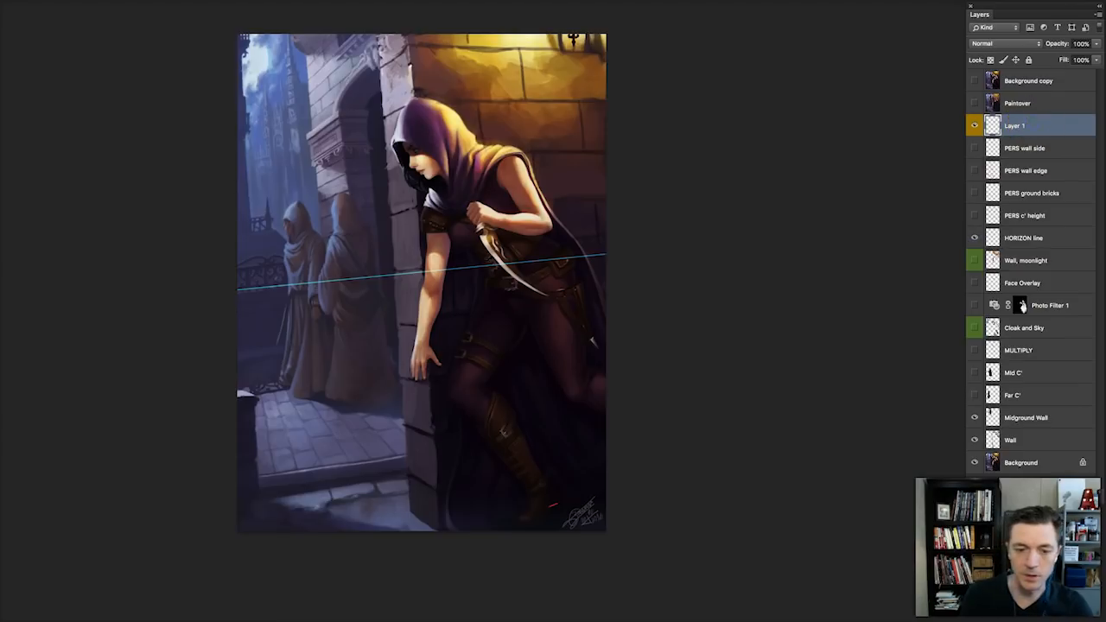
pyautogui.moveTo(511, 56); pyautogui.dragTo(555, 501)
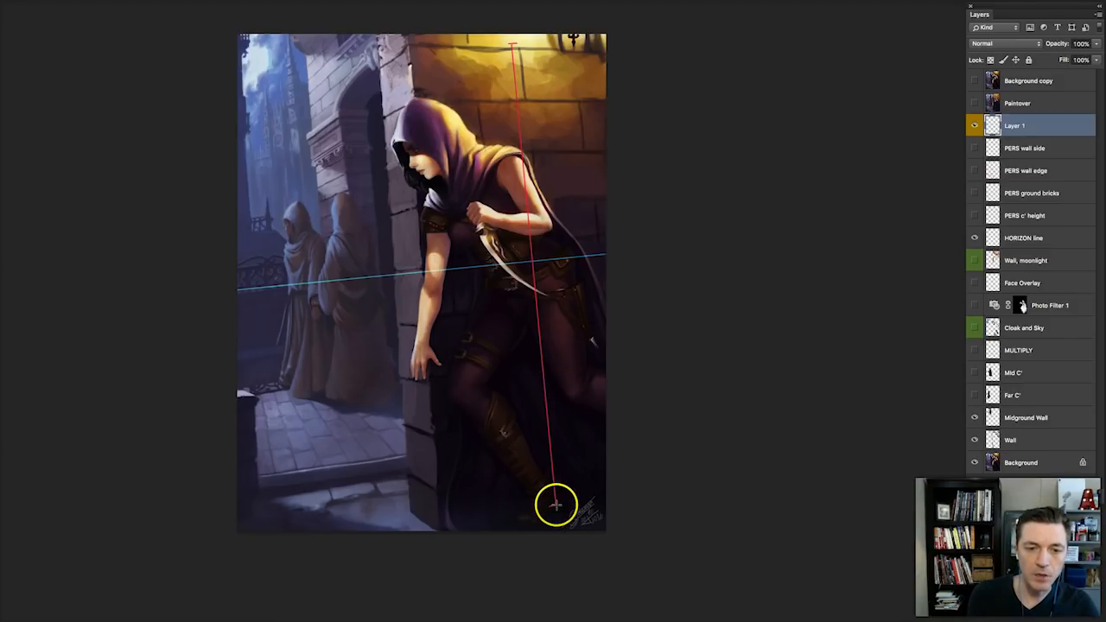
pyautogui.moveTo(361, 395)
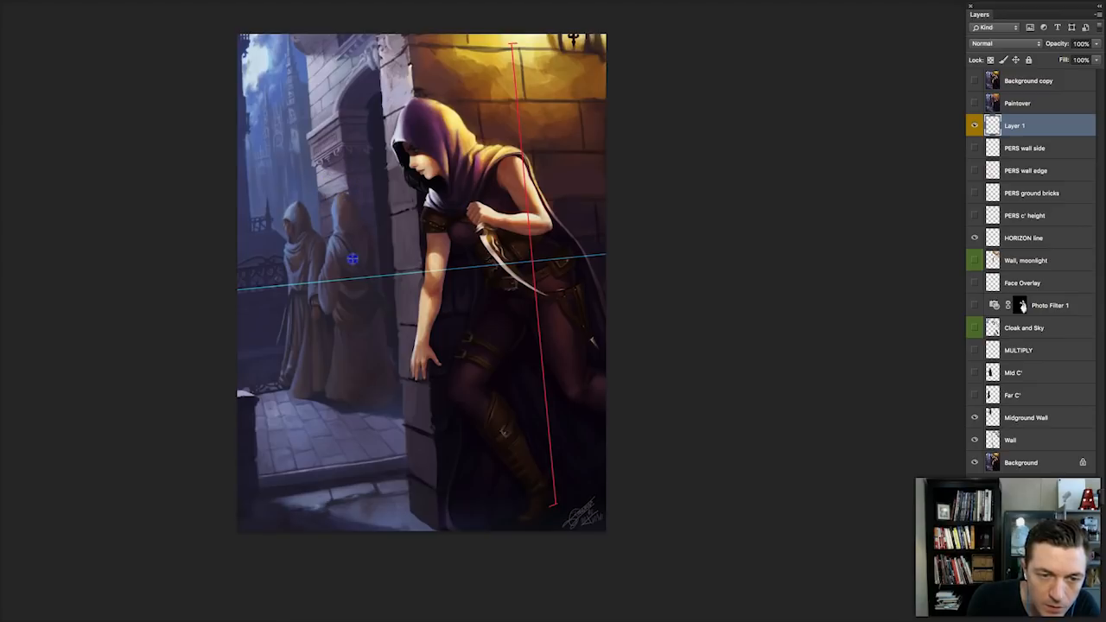
pyautogui.moveTo(353, 260); pyautogui.dragTo(357, 394)
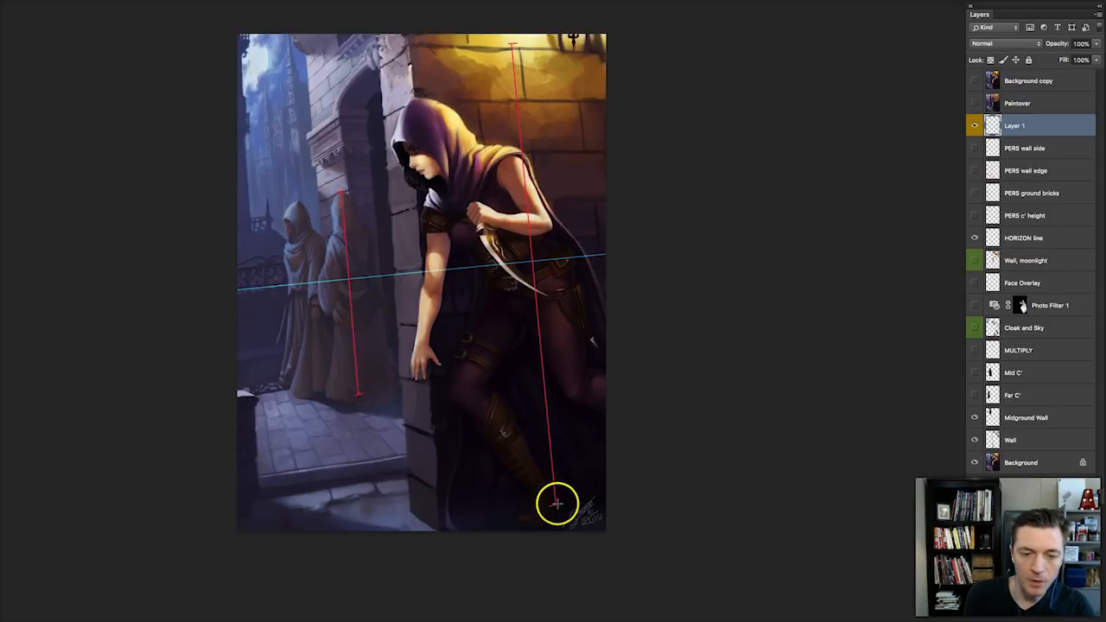
# Project the heroine's foot and head heights toward the vanishing point
pyautogui.moveTo(556, 503); pyautogui.dragTo(187, 294)
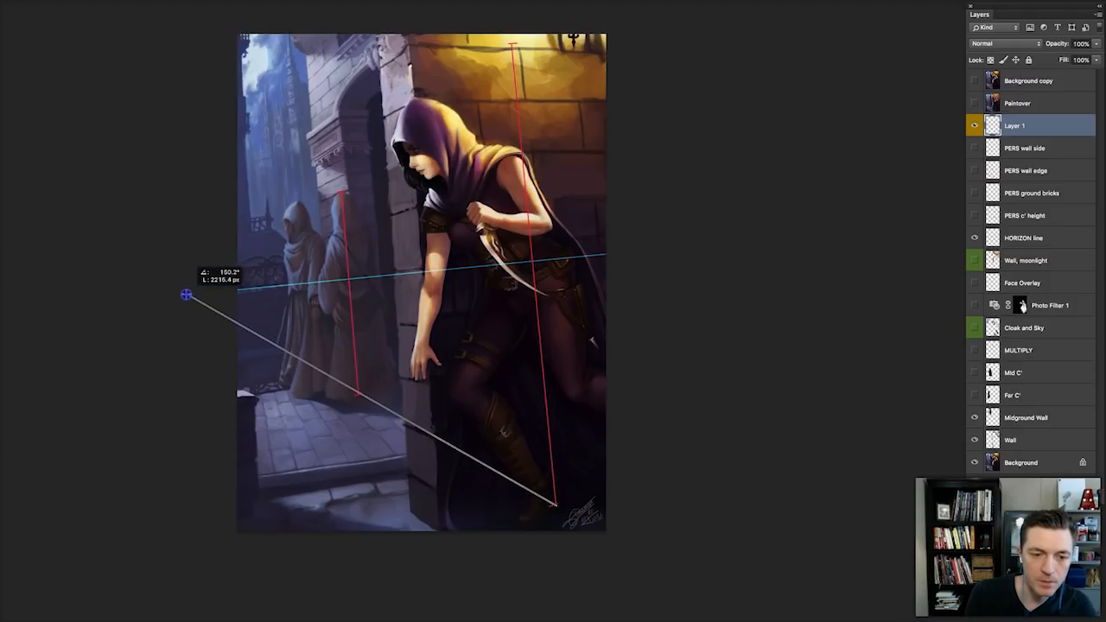
pyautogui.moveTo(187, 295); pyautogui.dragTo(182, 293)
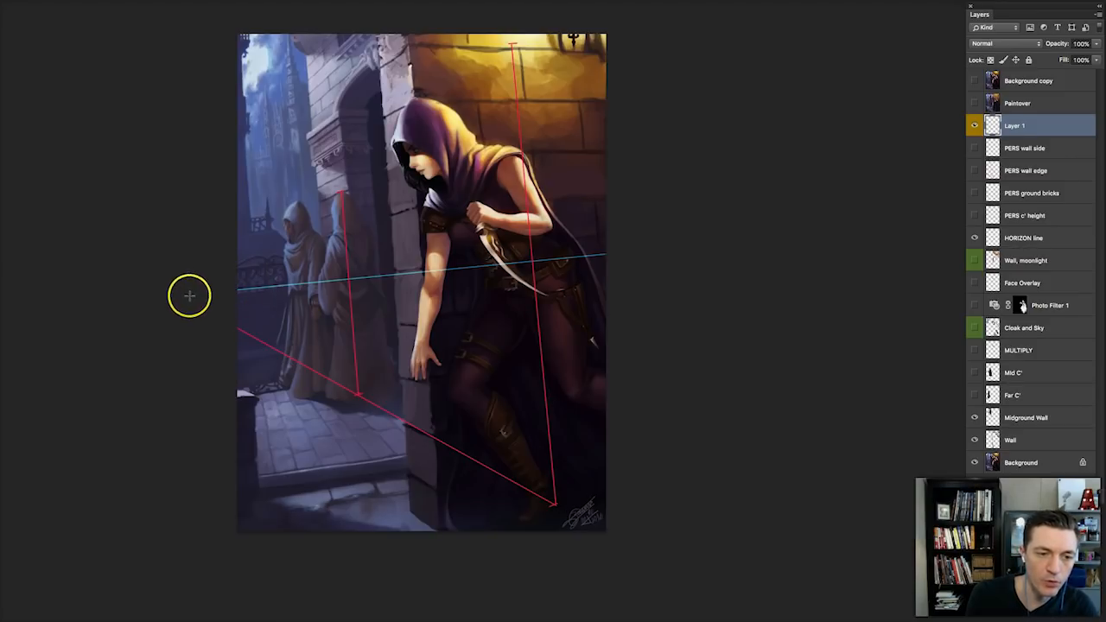
pyautogui.moveTo(259, 262)
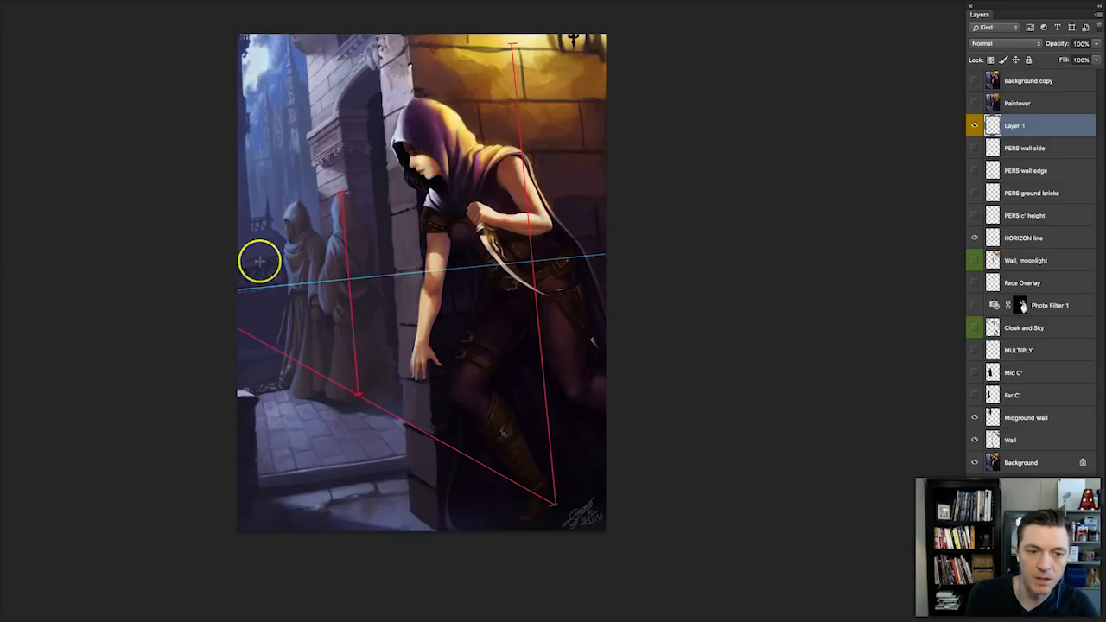
pyautogui.moveTo(259, 261); pyautogui.dragTo(367, 155)
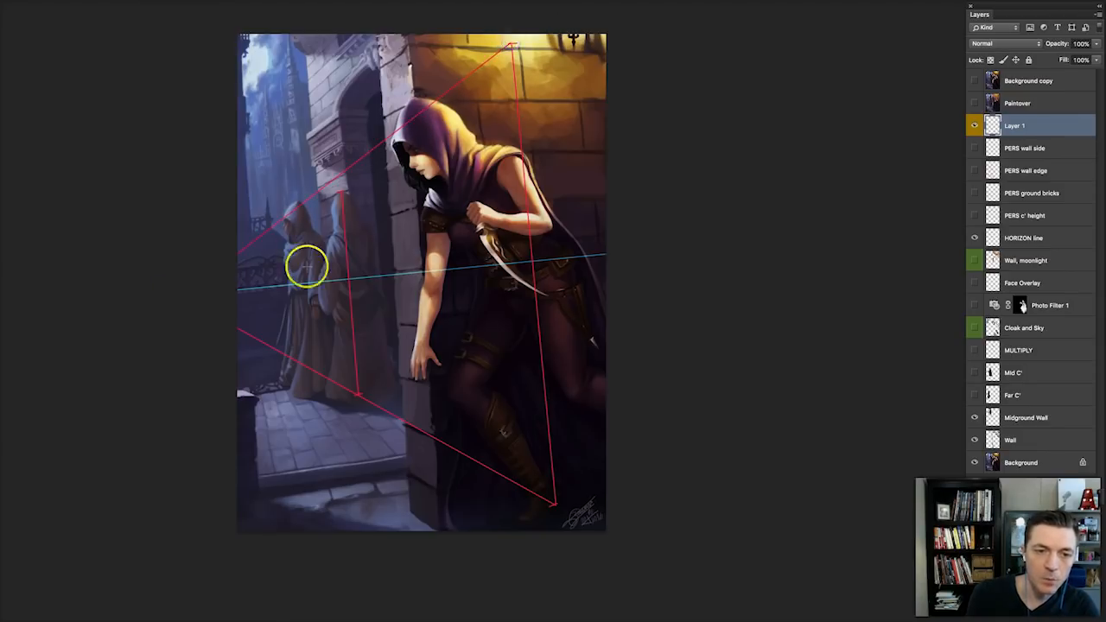
pyautogui.moveTo(547, 497)
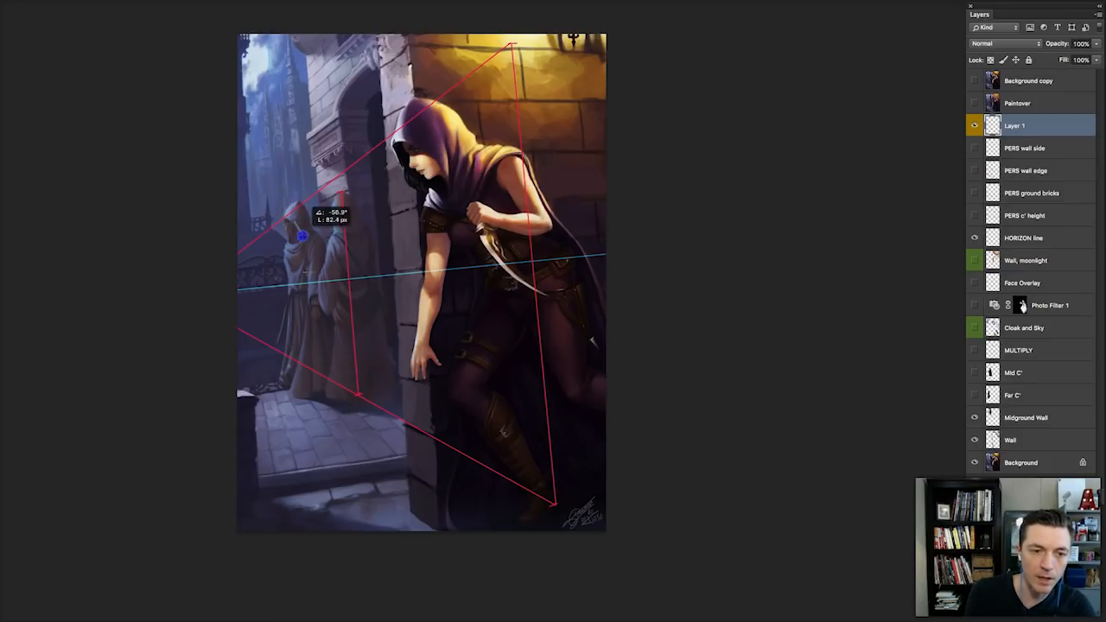
# Mark the far figure's height between the guide lines and activate the MULTIPLY layer
pyautogui.moveTo(299, 235); pyautogui.dragTo(339, 189)
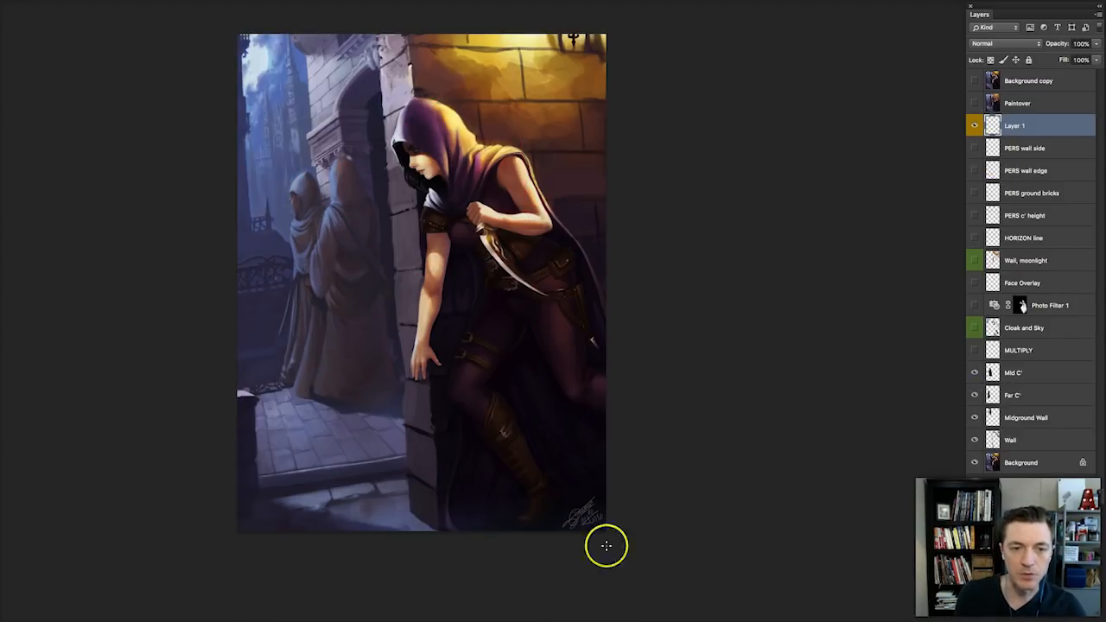
pyautogui.click(1019, 350)
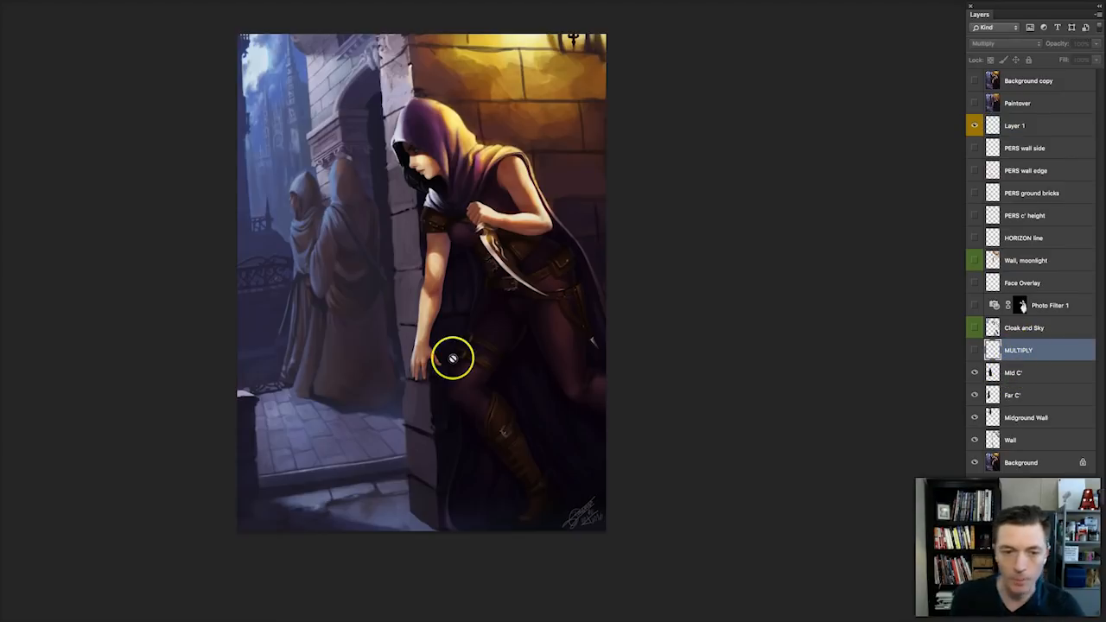